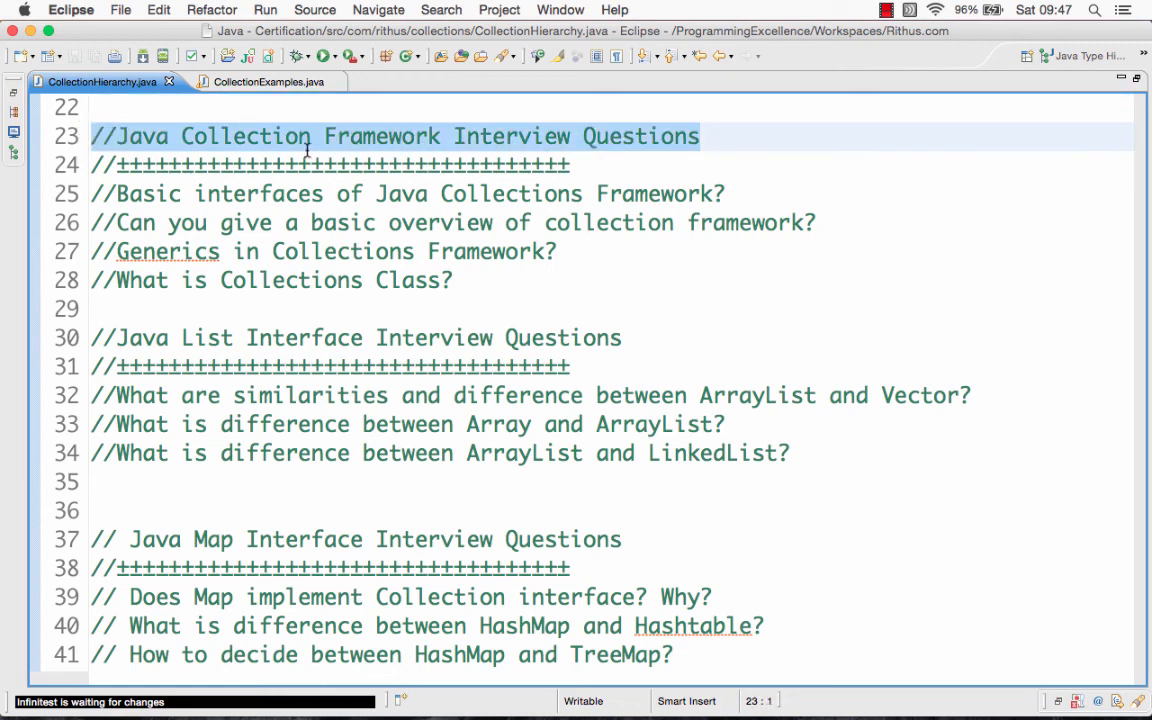
left_click(400, 192)
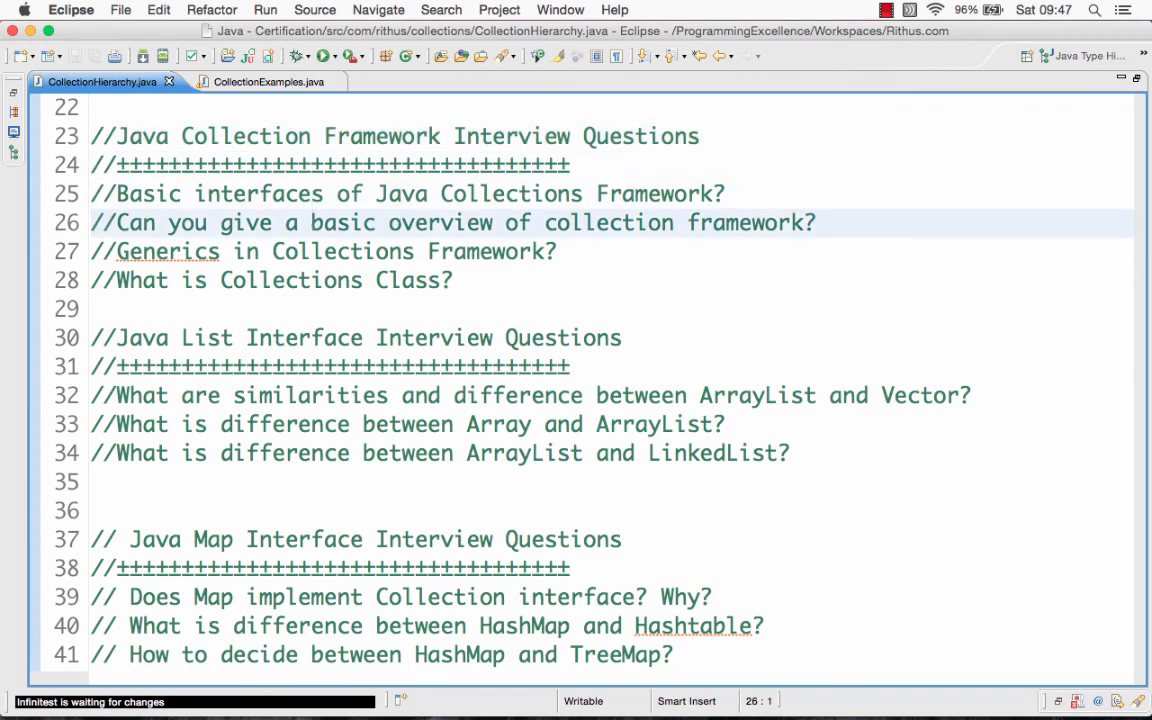
left_click(312, 252)
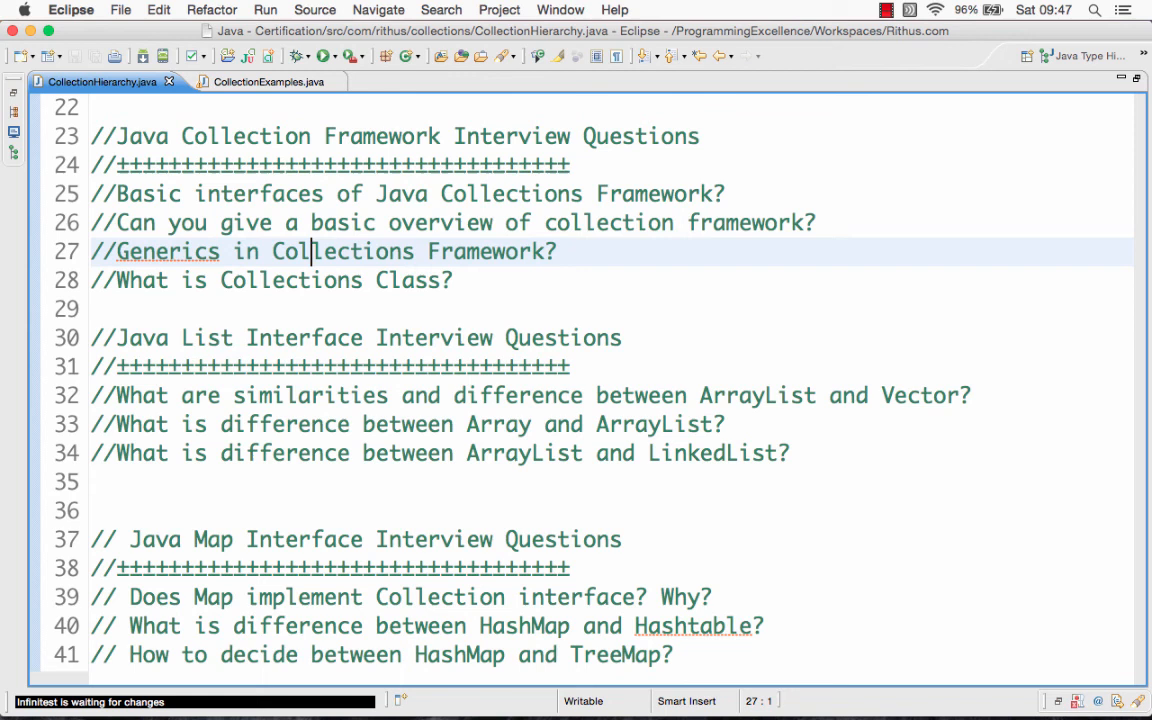
key("Down")
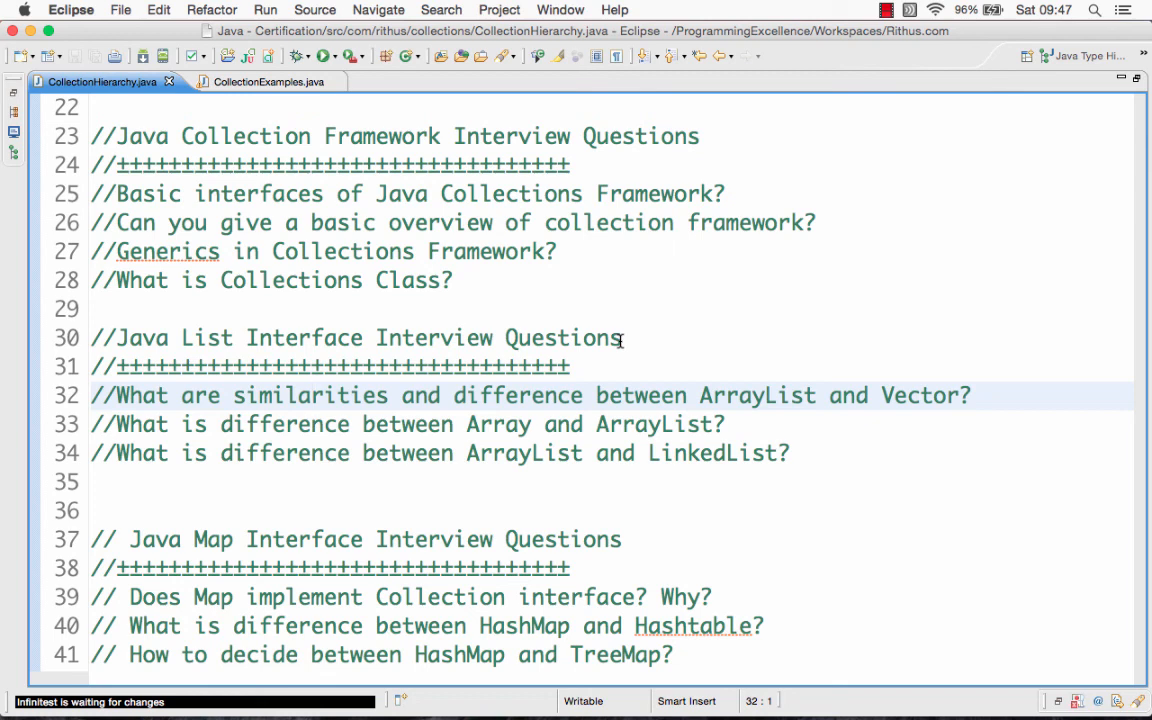
left_click(310, 396)
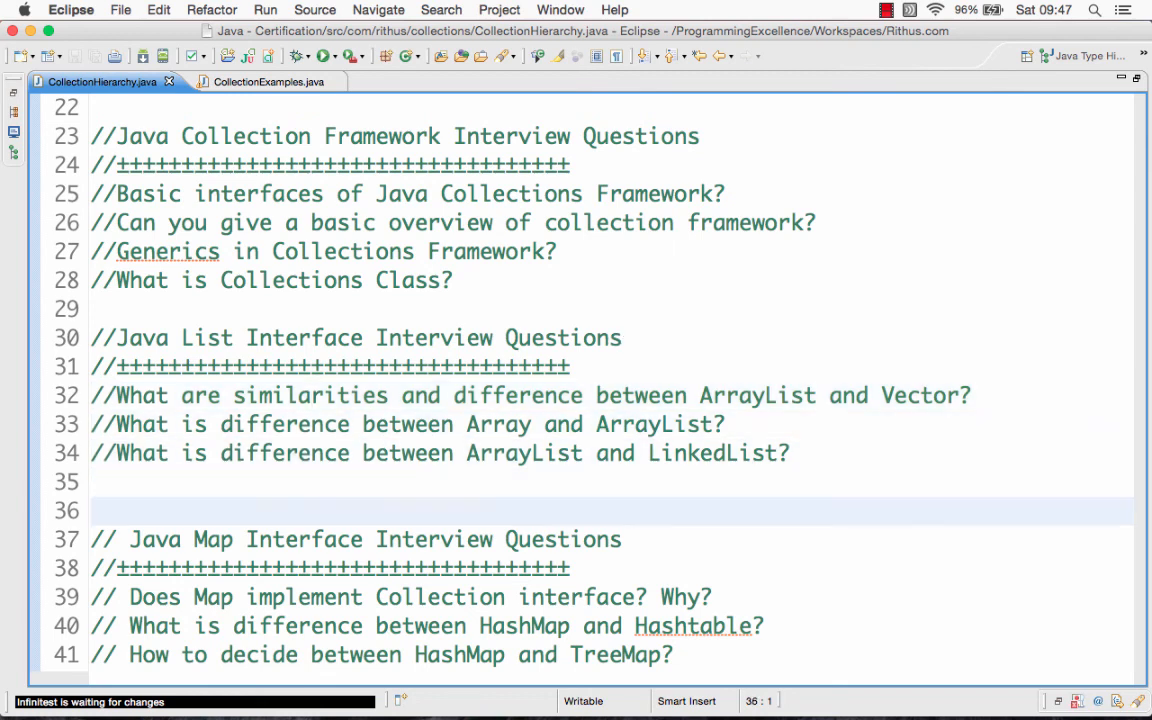
scroll("down", 3)
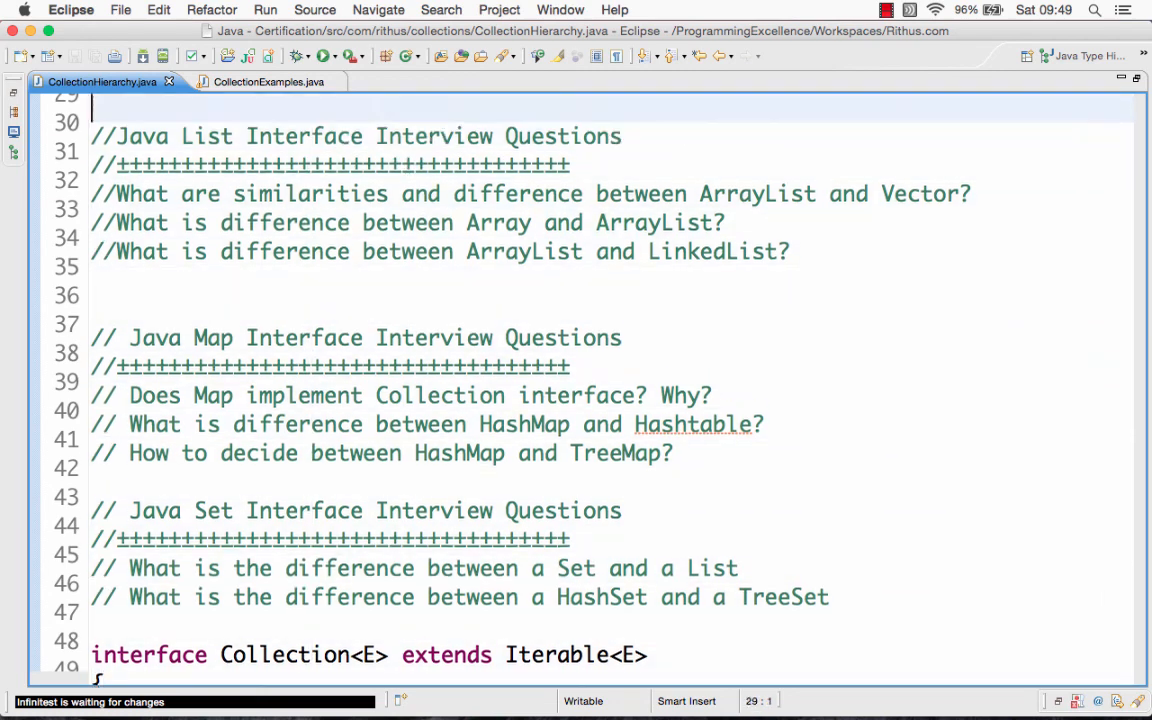
scroll("up", 3)
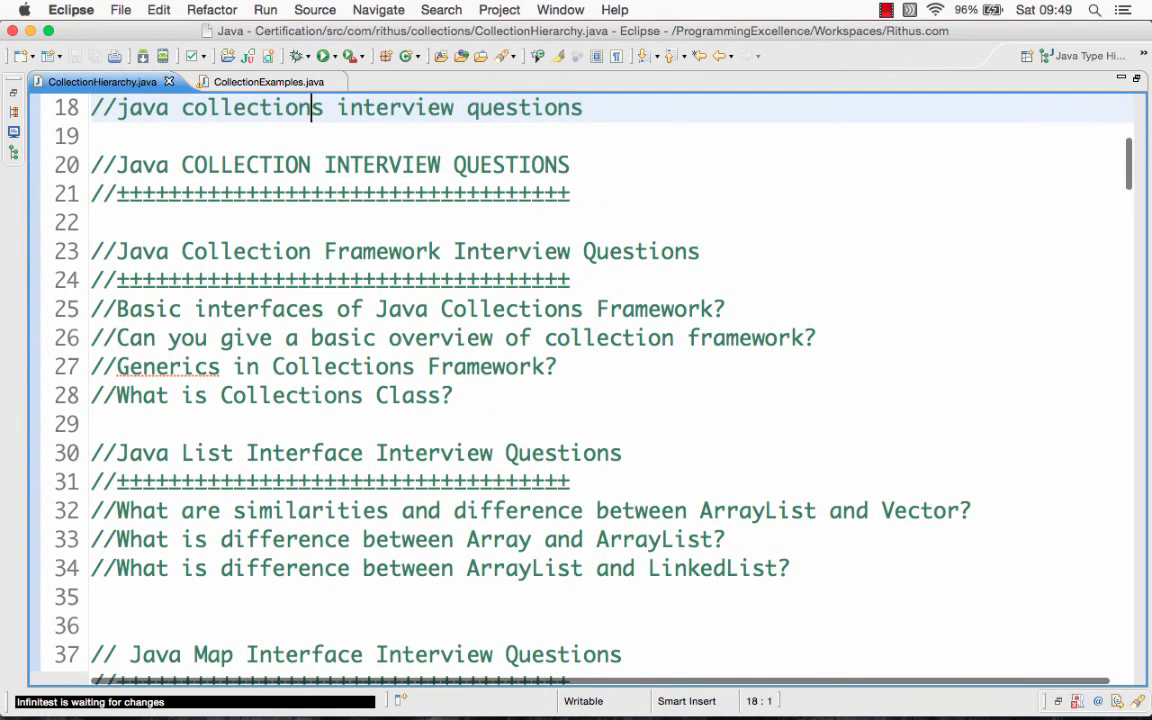